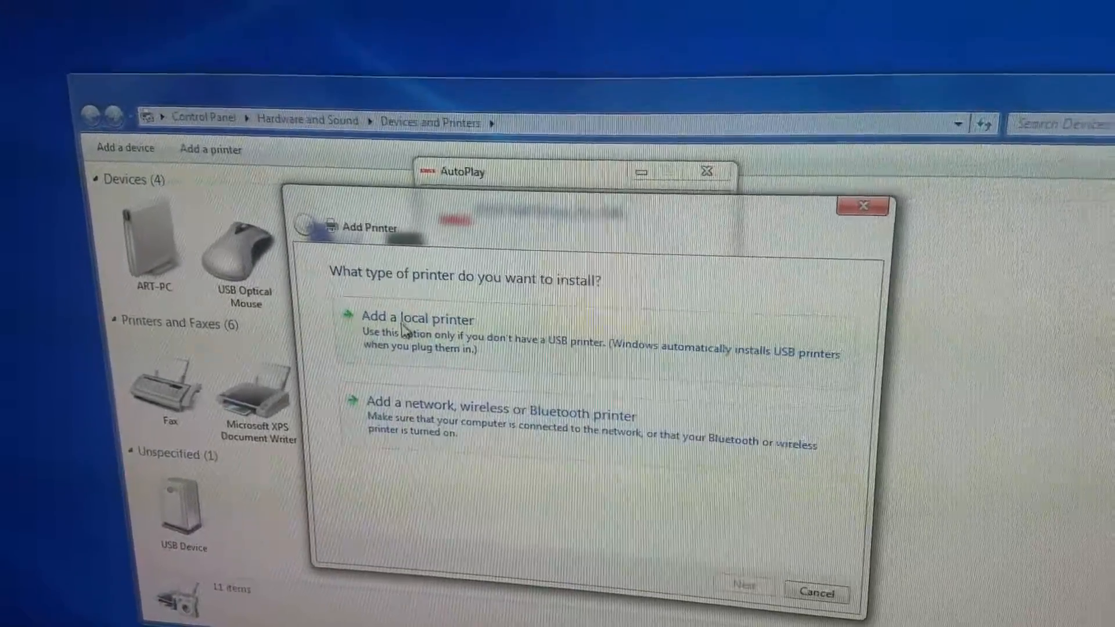
Step: Choose a local printer on the existing USB002 virtual USB port and continue
left_click(418, 319)
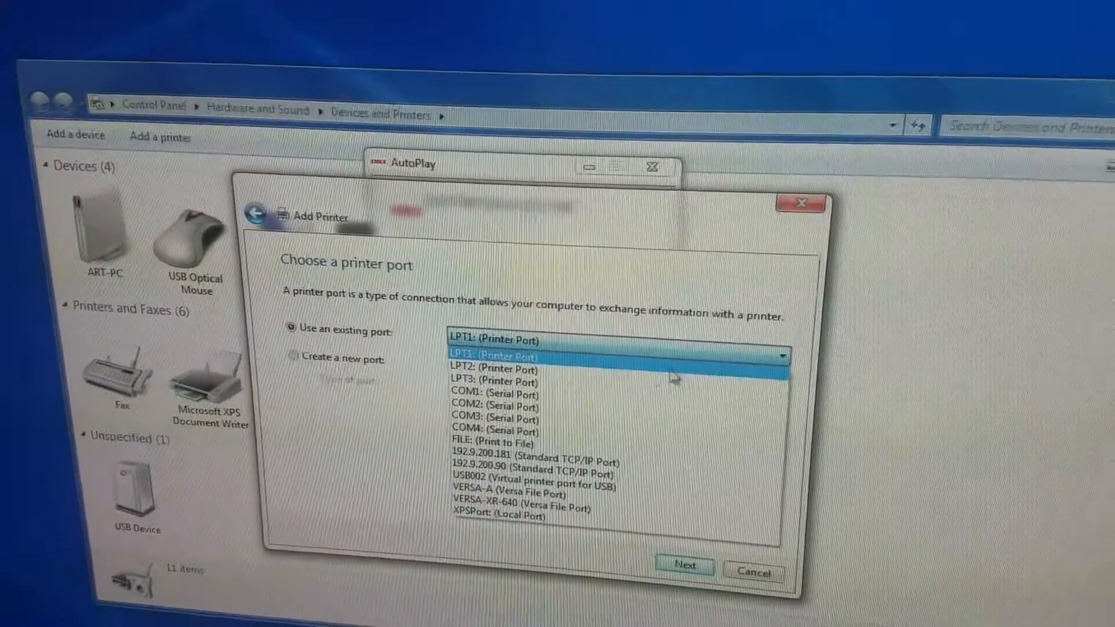
left_click(544, 480)
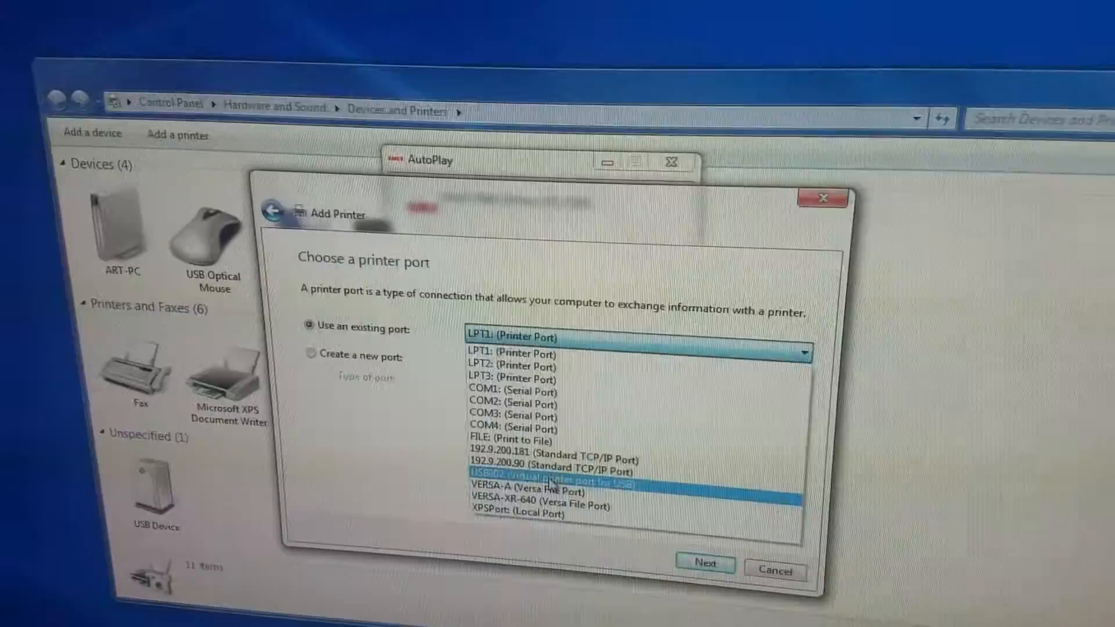
left_click(547, 474)
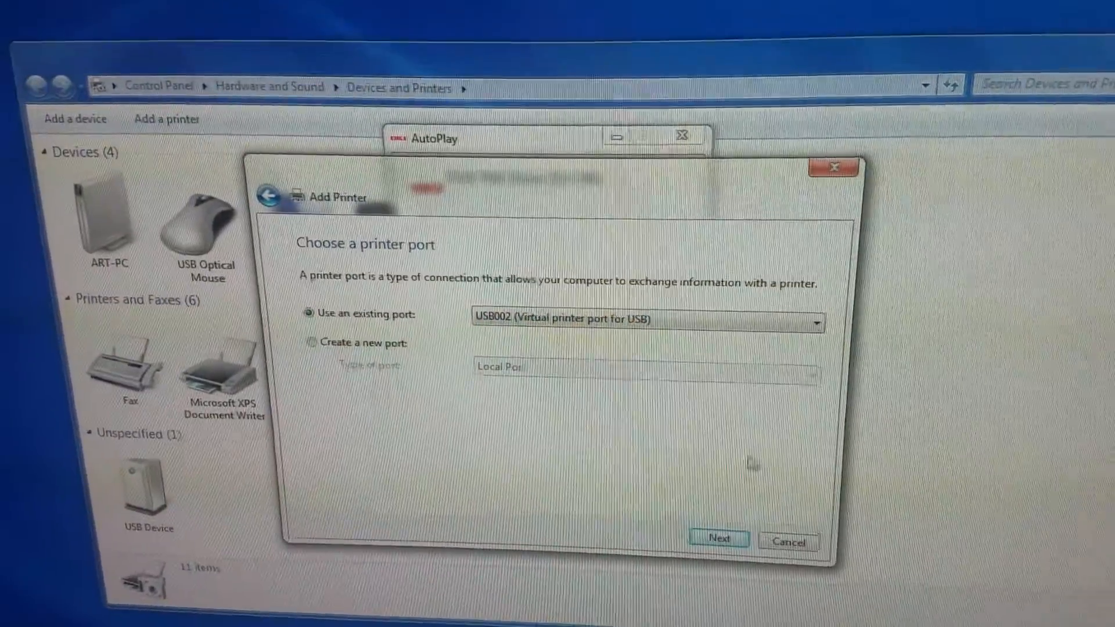
left_click(718, 538)
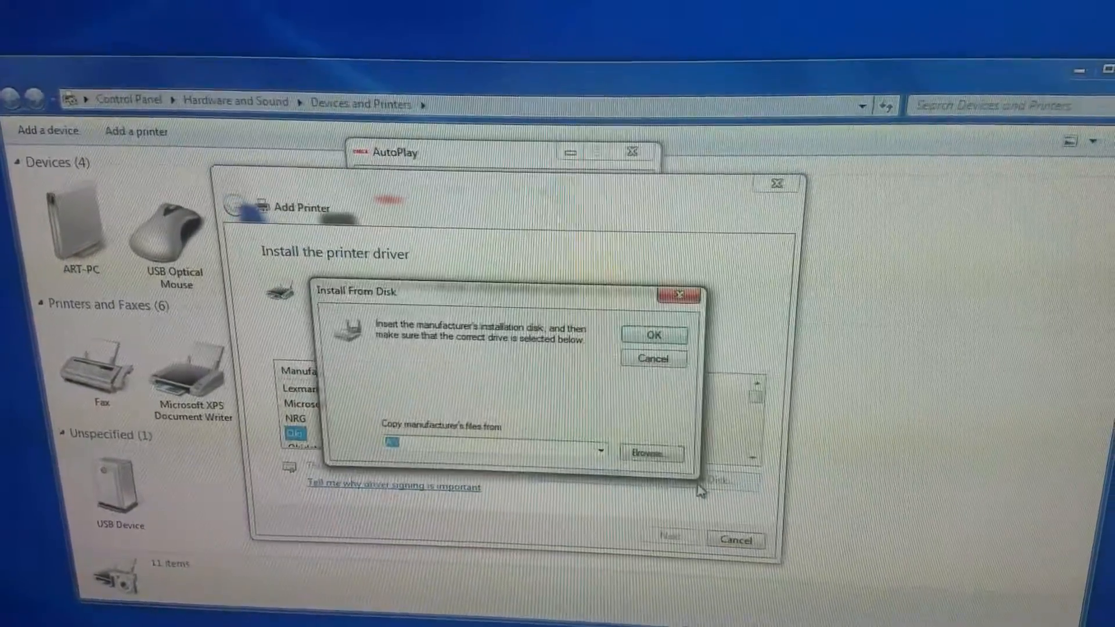
Step: Load the OKU3504T driver file from the disc's Drivers > PS > ENU folder via Have Disk
left_click(650, 452)
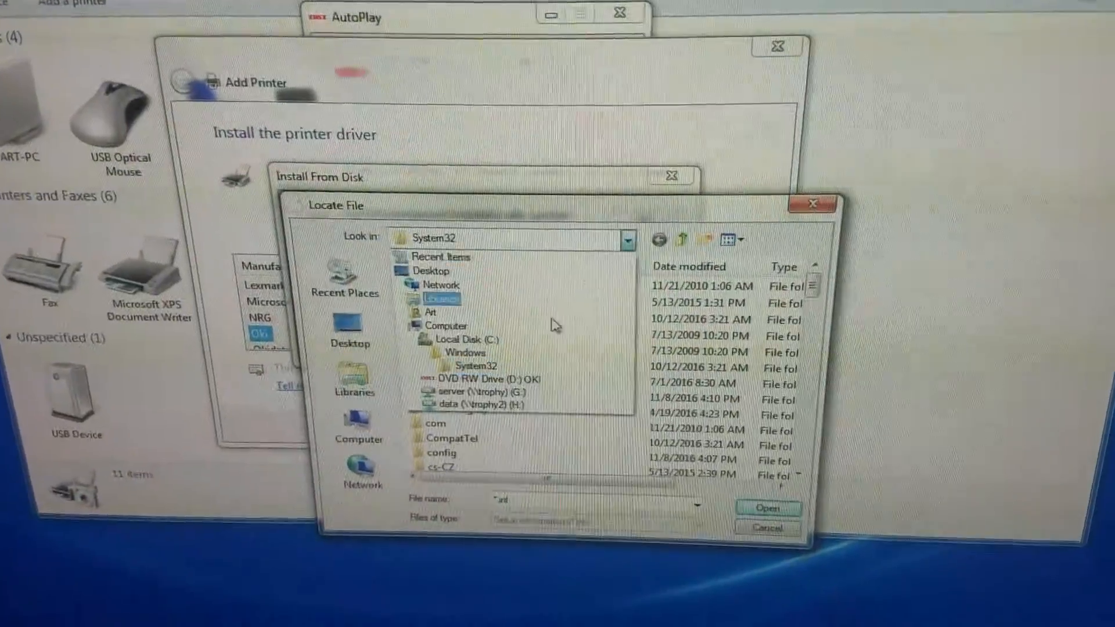
left_click(479, 379)
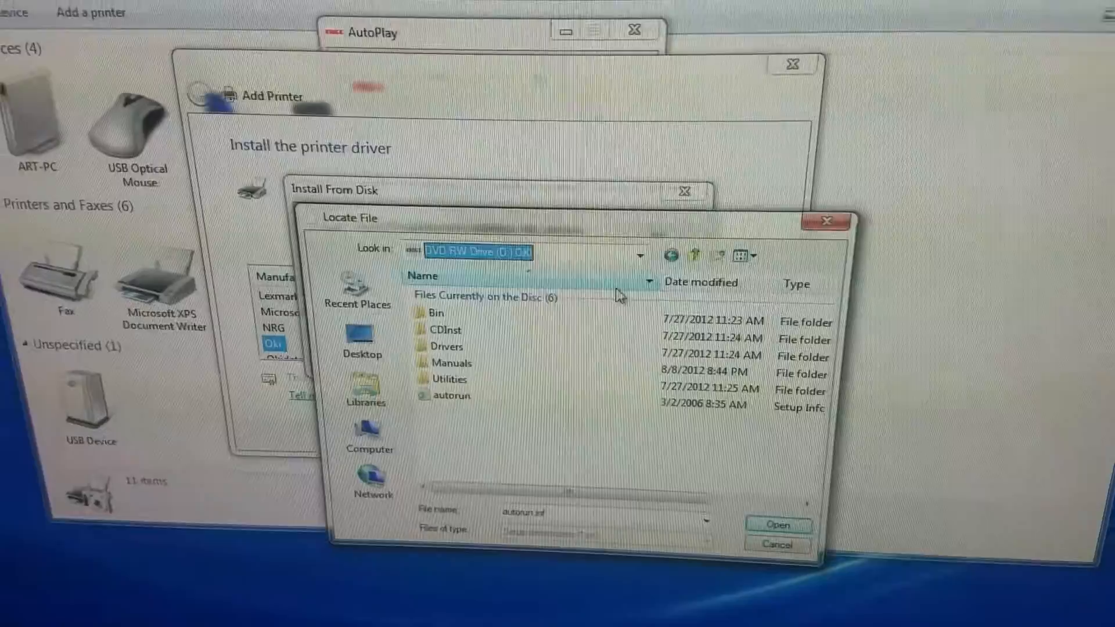
double_click(447, 347)
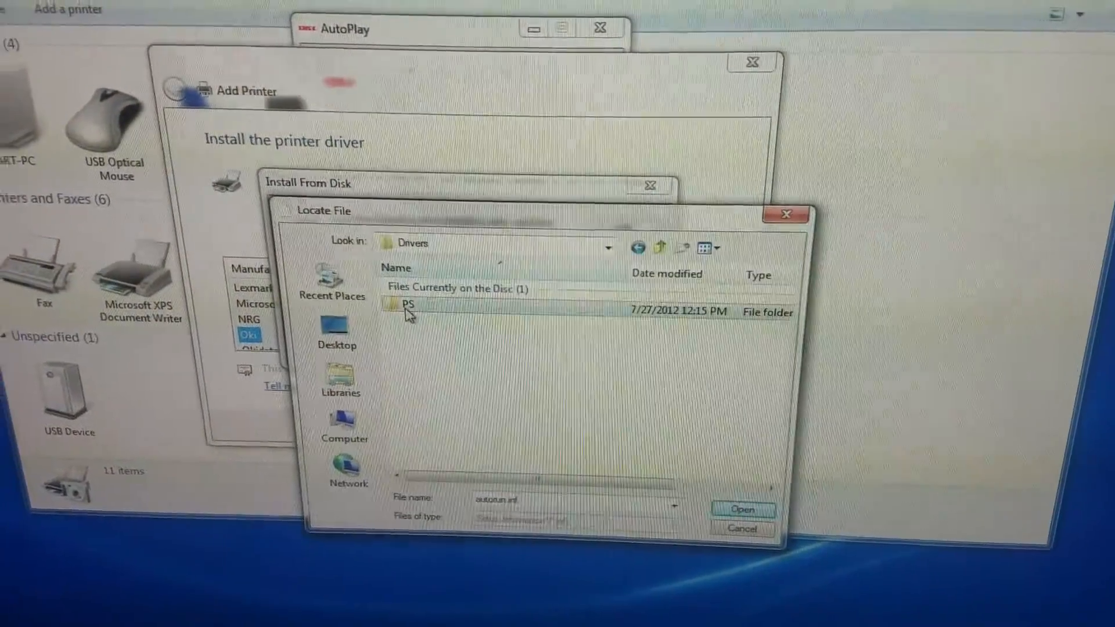
double_click(407, 305)
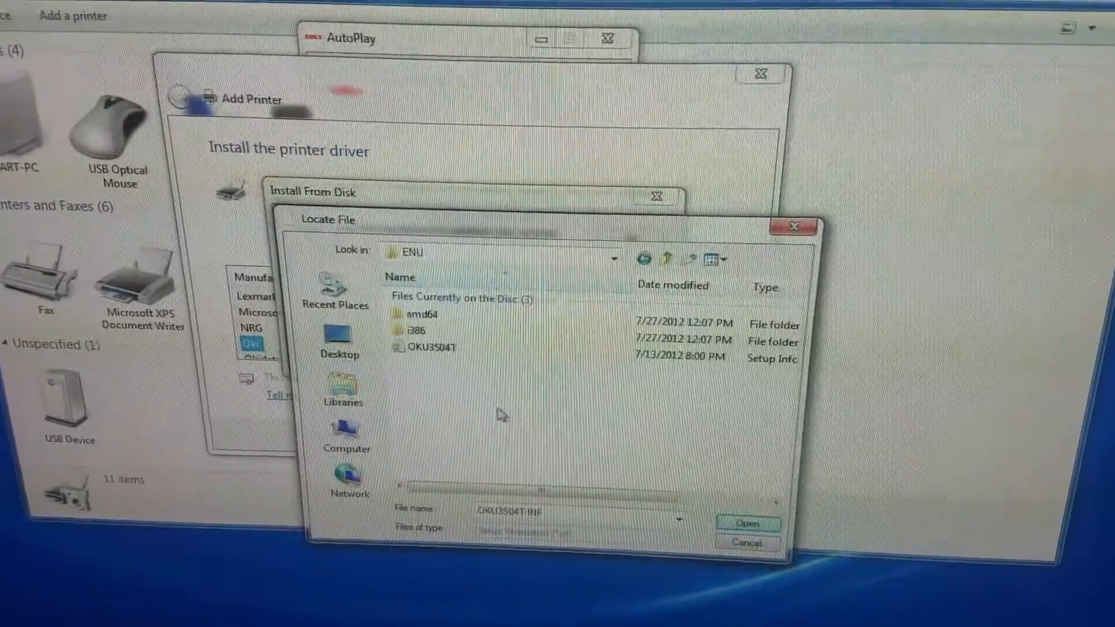
left_click(433, 348)
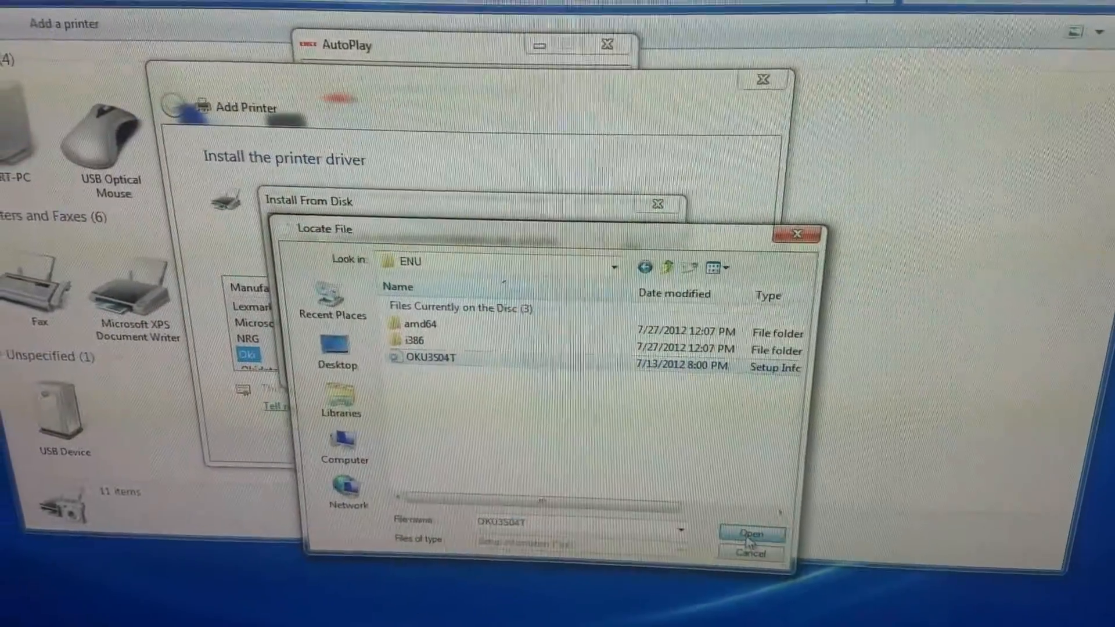
left_click(751, 534)
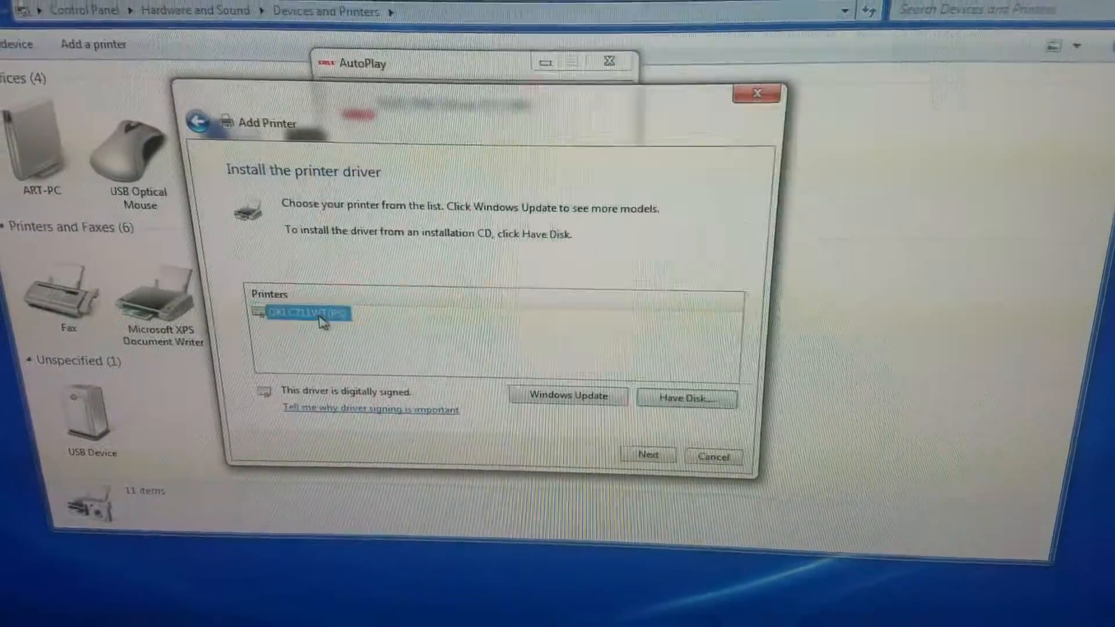
Step: Add the OKI C711WT(PS) with the currently installed driver, default name and no sharing
left_click(647, 455)
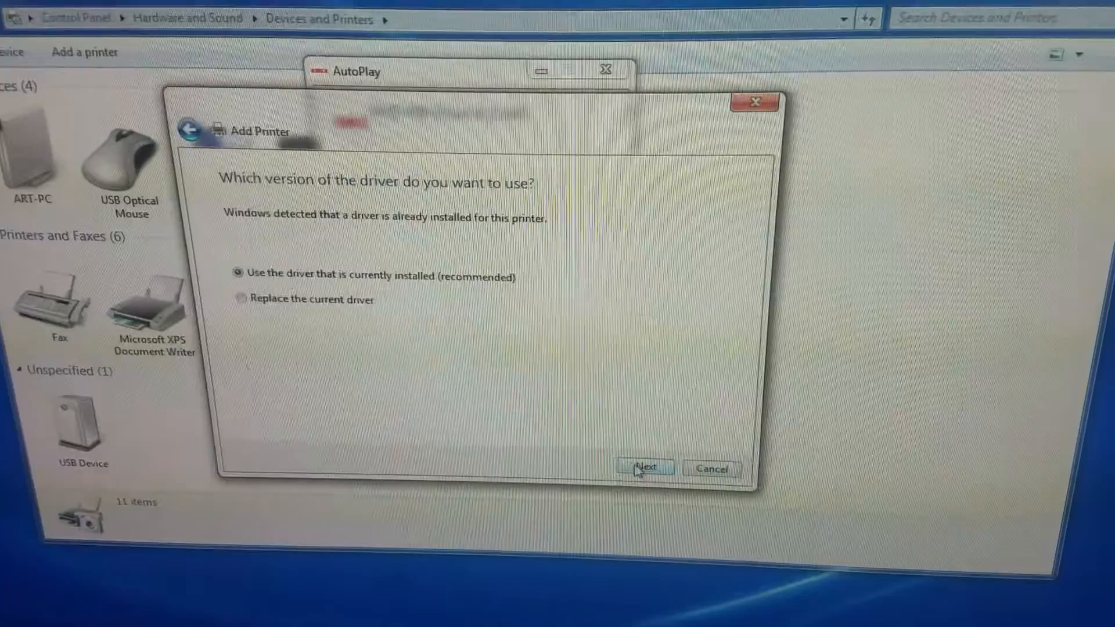
left_click(644, 468)
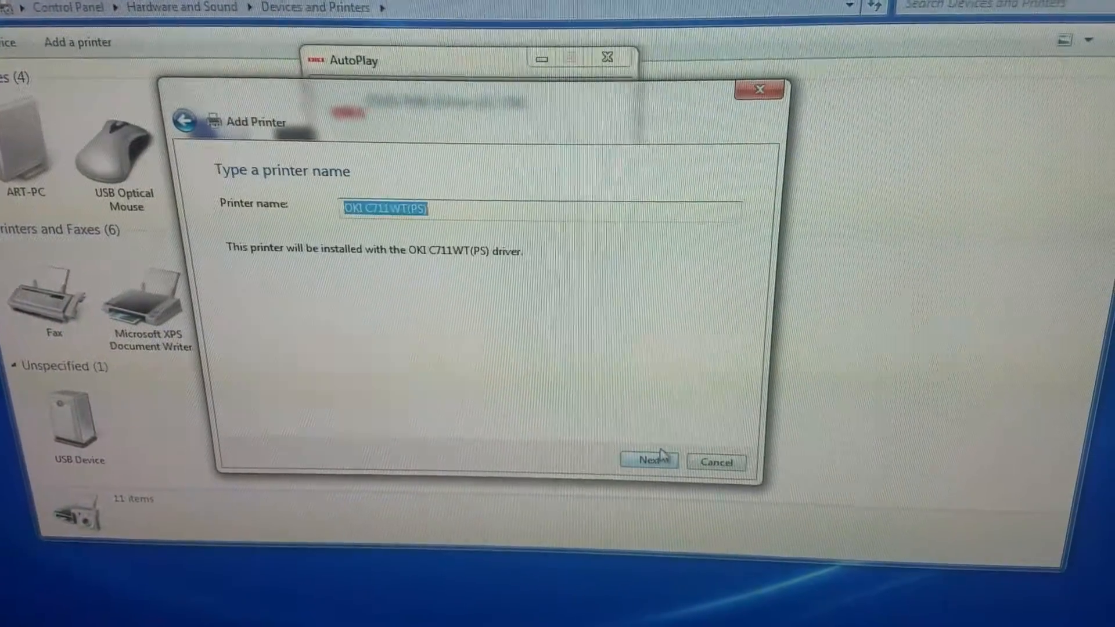
left_click(648, 461)
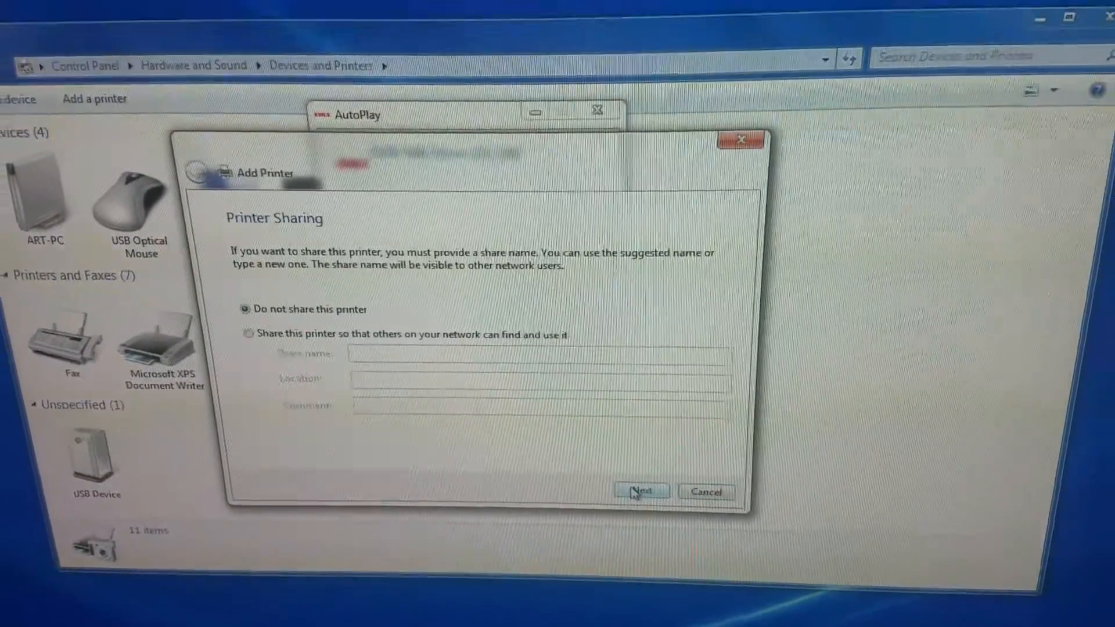
left_click(639, 492)
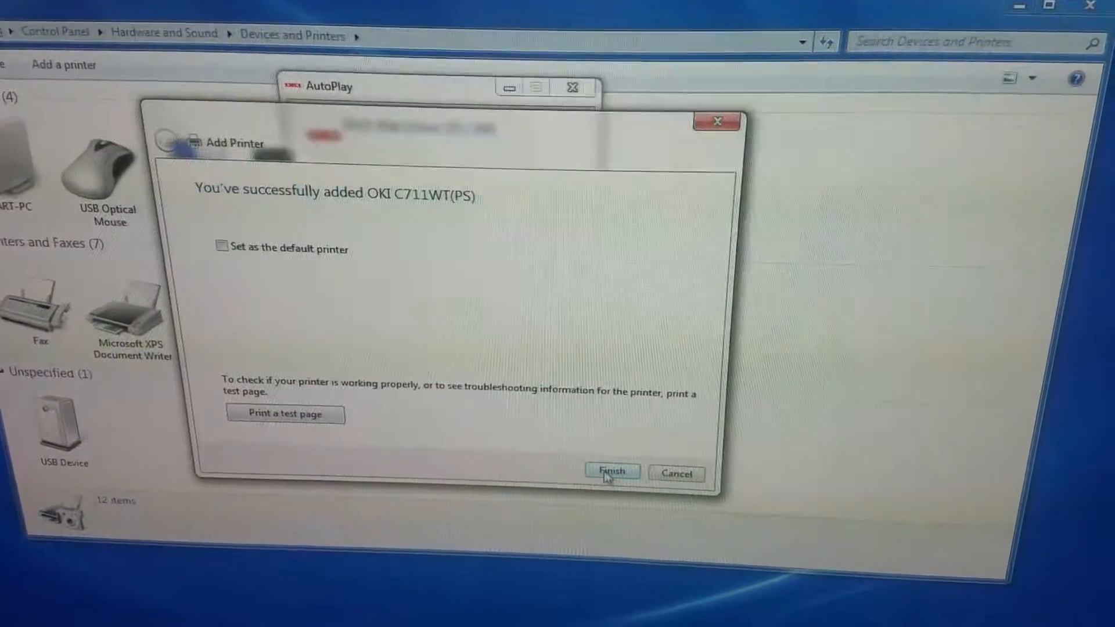
left_click(612, 472)
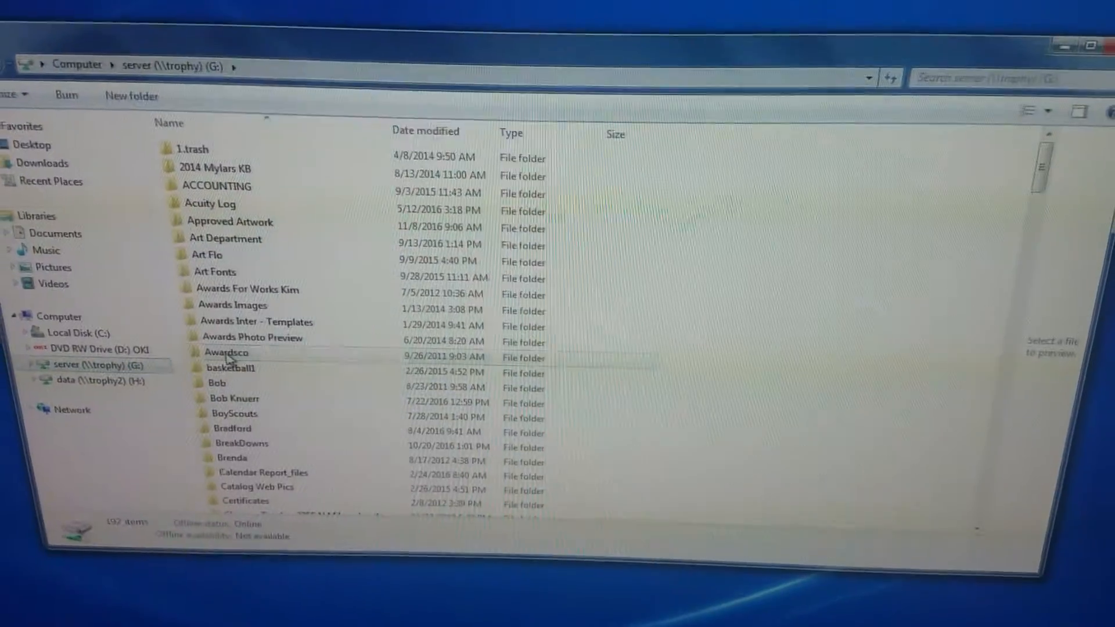
mouse_move(243, 357)
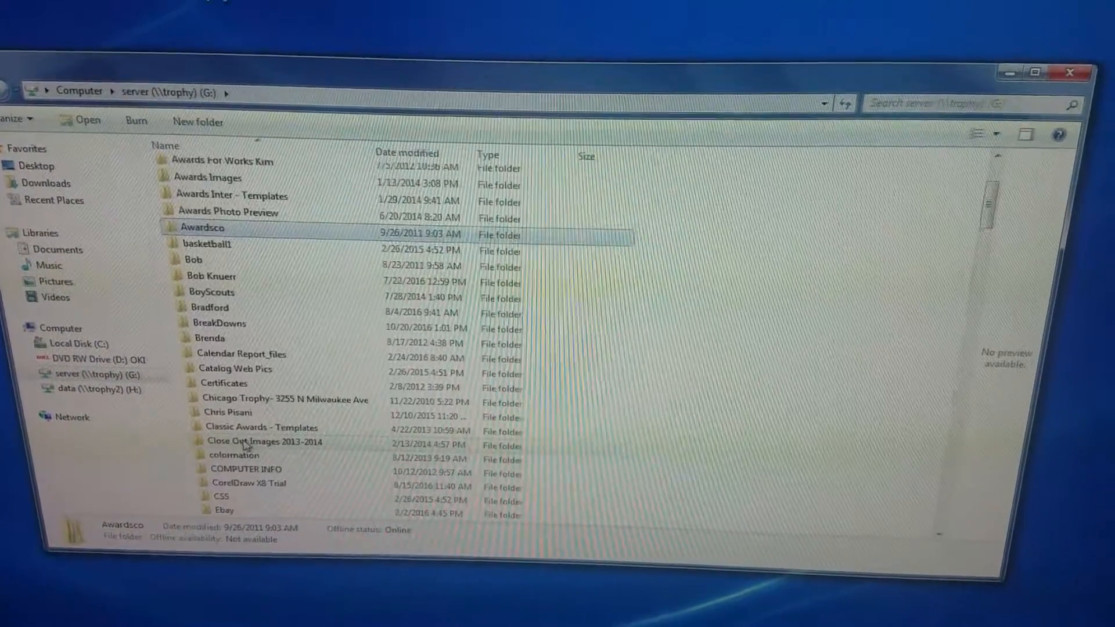
Step: Browse Sal > Software > SpaceControl on the server drive and start the setup program
scroll("down", 3)
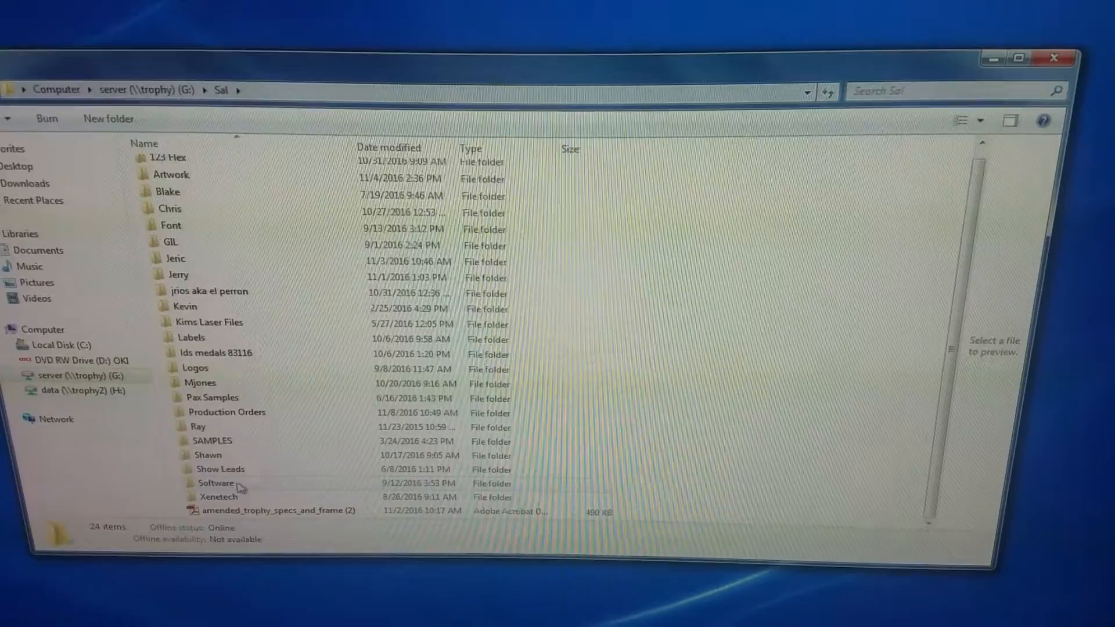
double_click(216, 483)
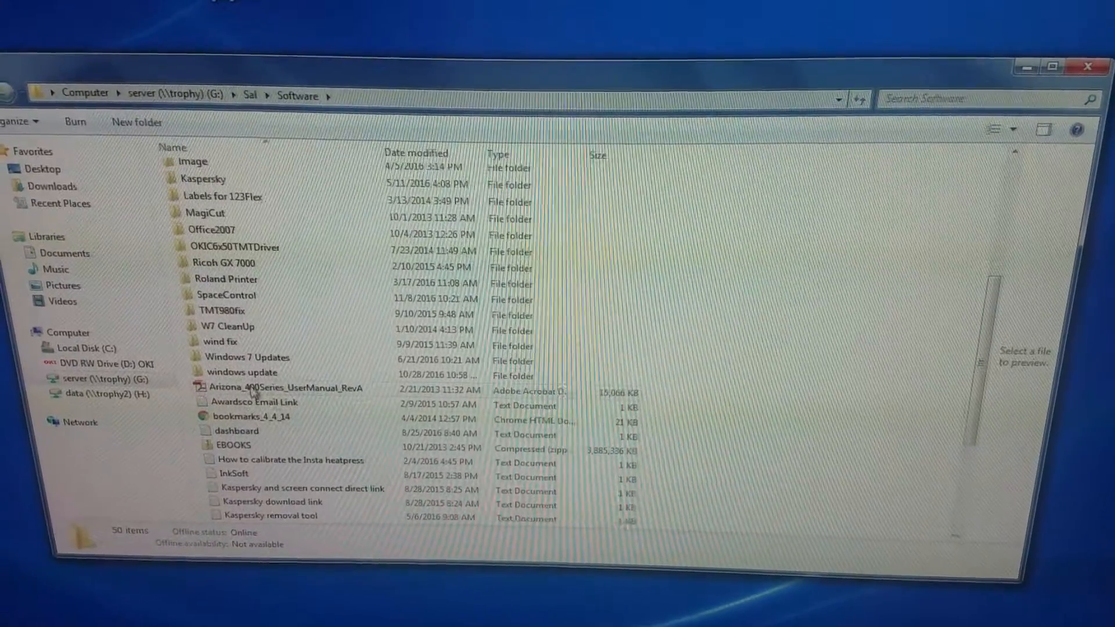
scroll("down", 3)
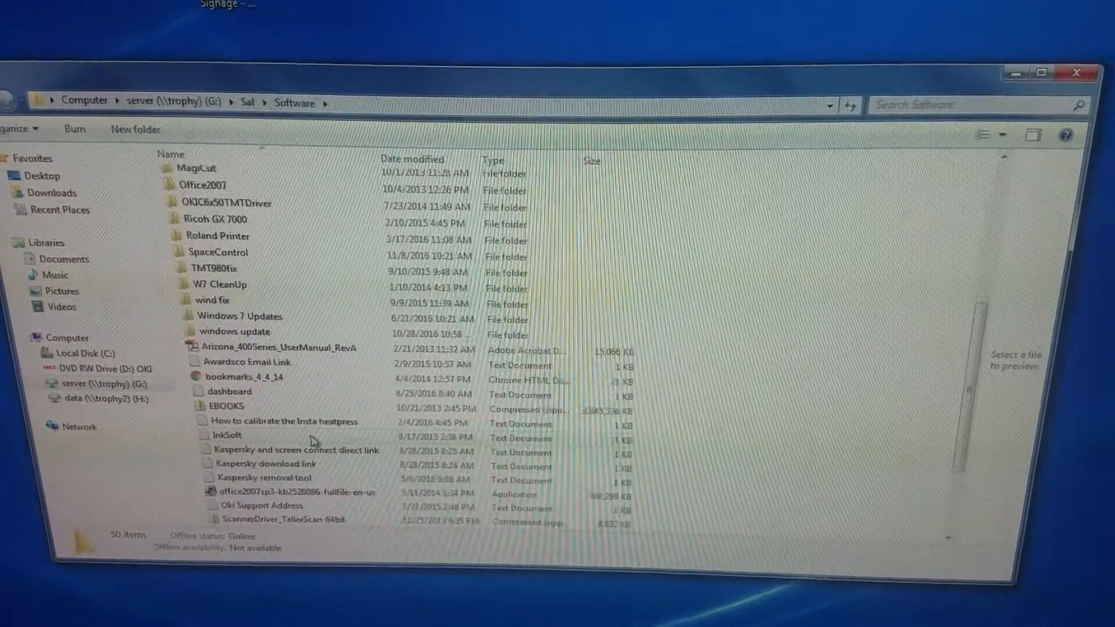
scroll("up", 3)
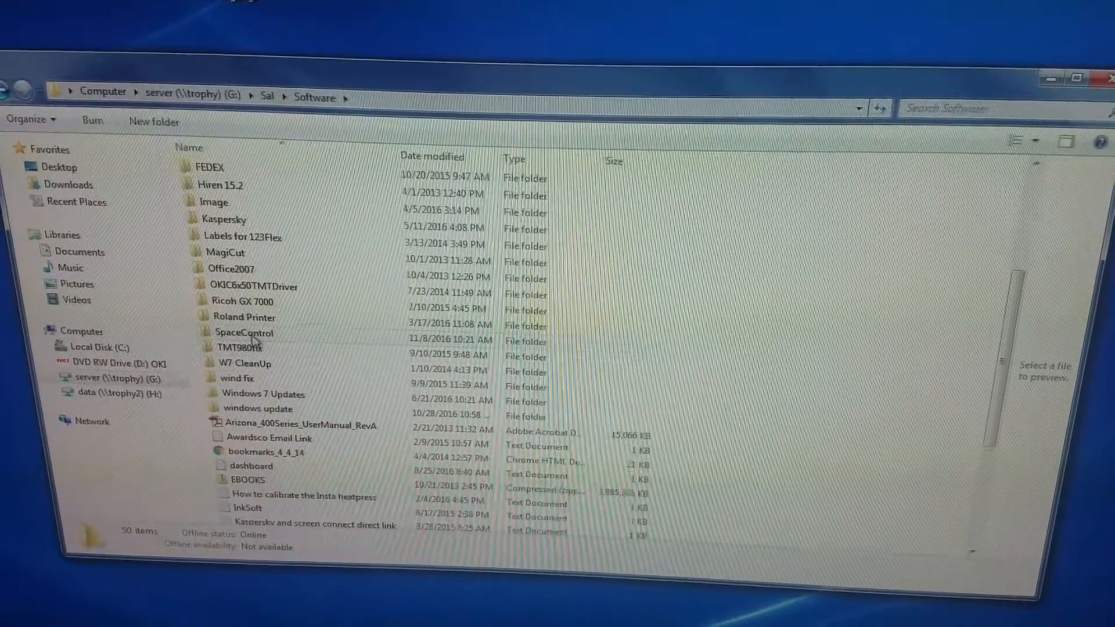
double_click(243, 332)
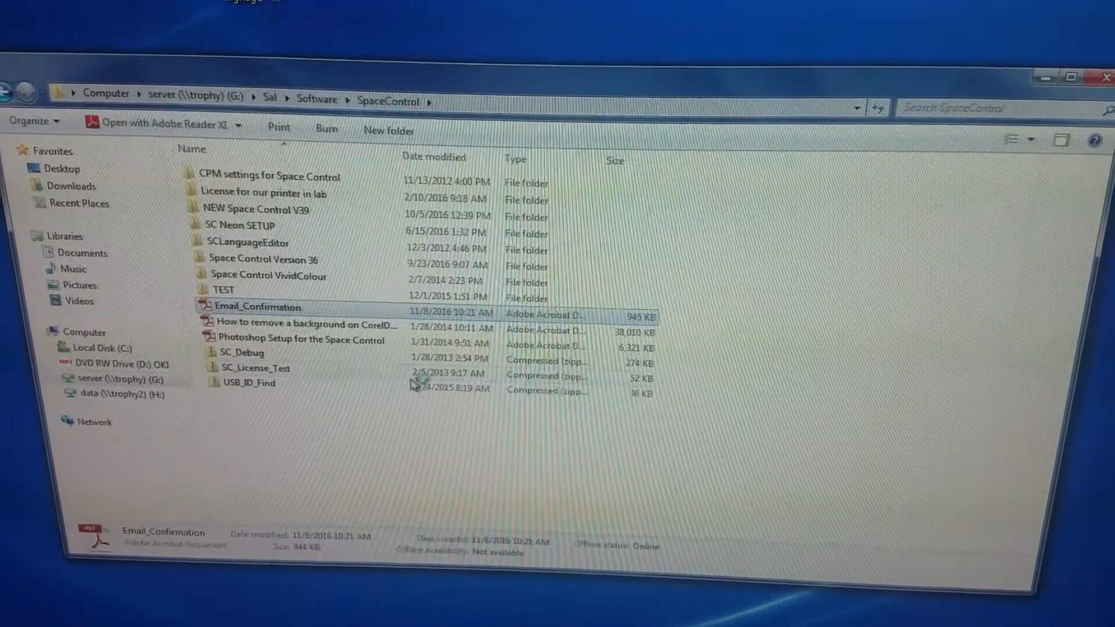
double_click(258, 306)
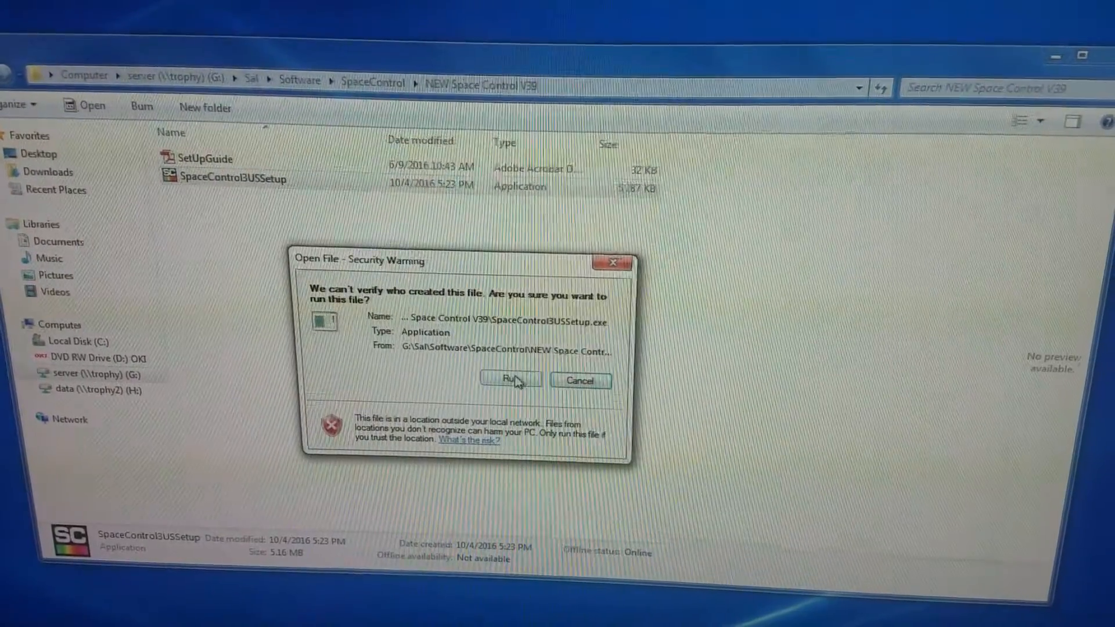
Step: Run the unverified setup in English, keeping the default installation folder
left_click(509, 378)
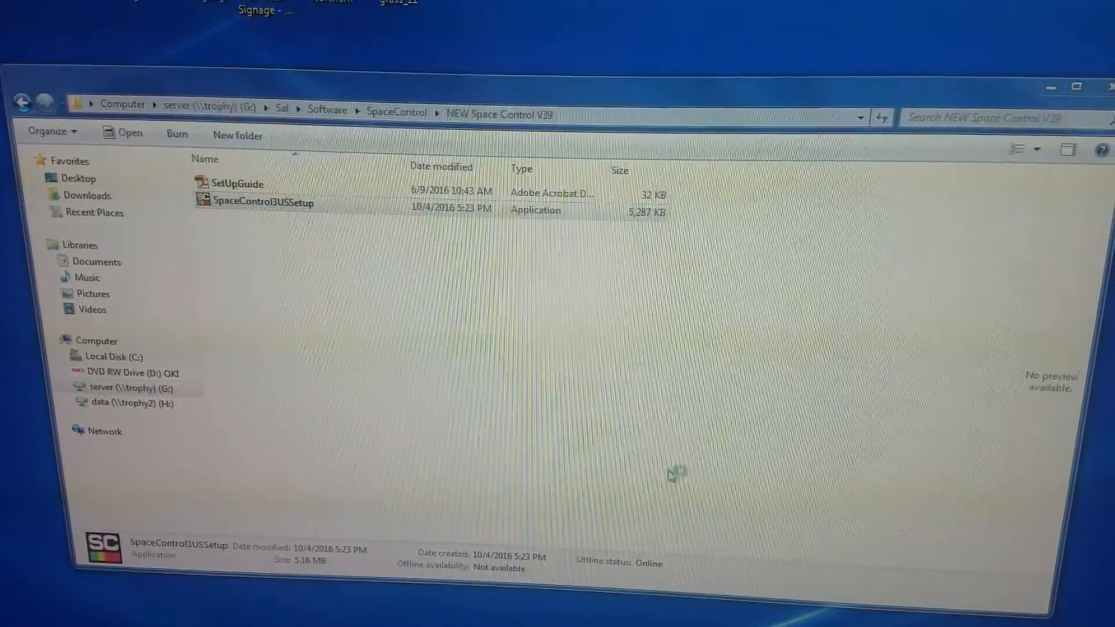
double_click(261, 203)
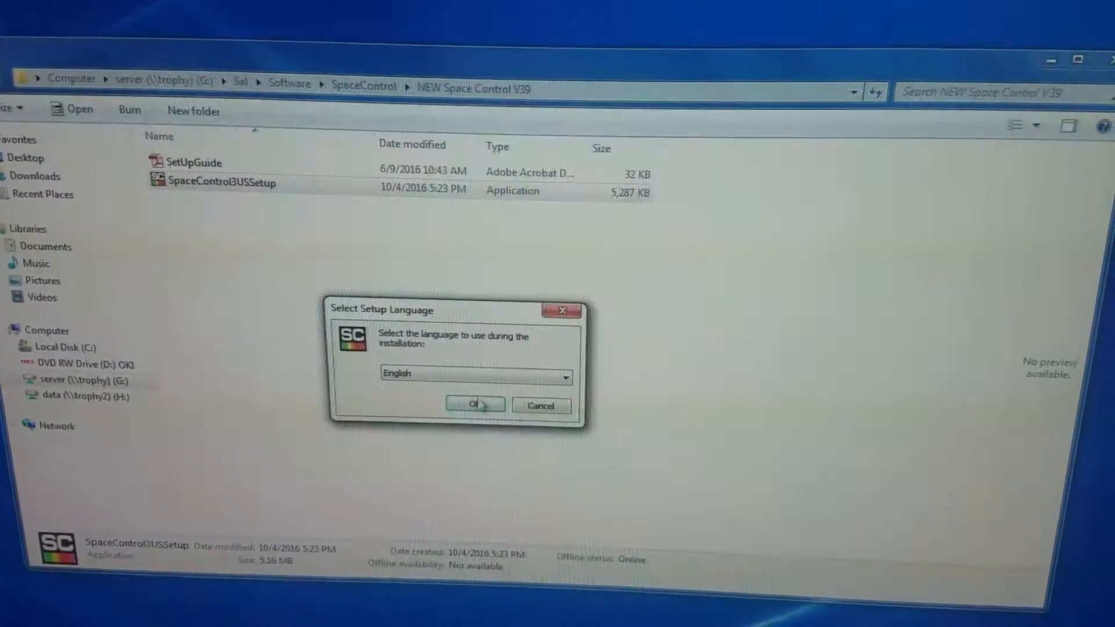
left_click(472, 405)
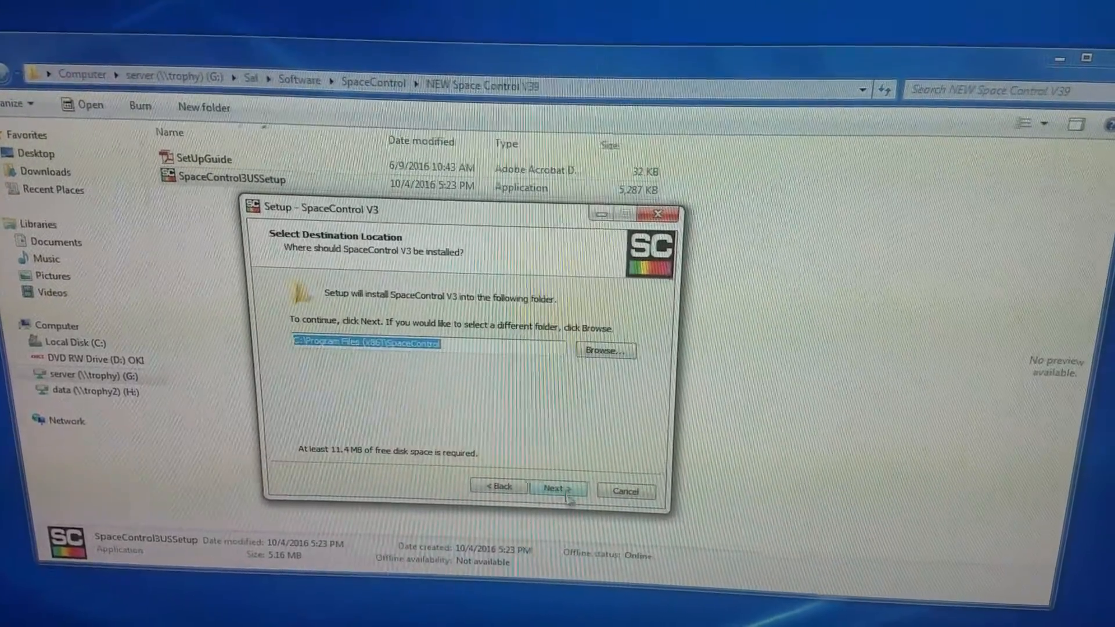
left_click(559, 489)
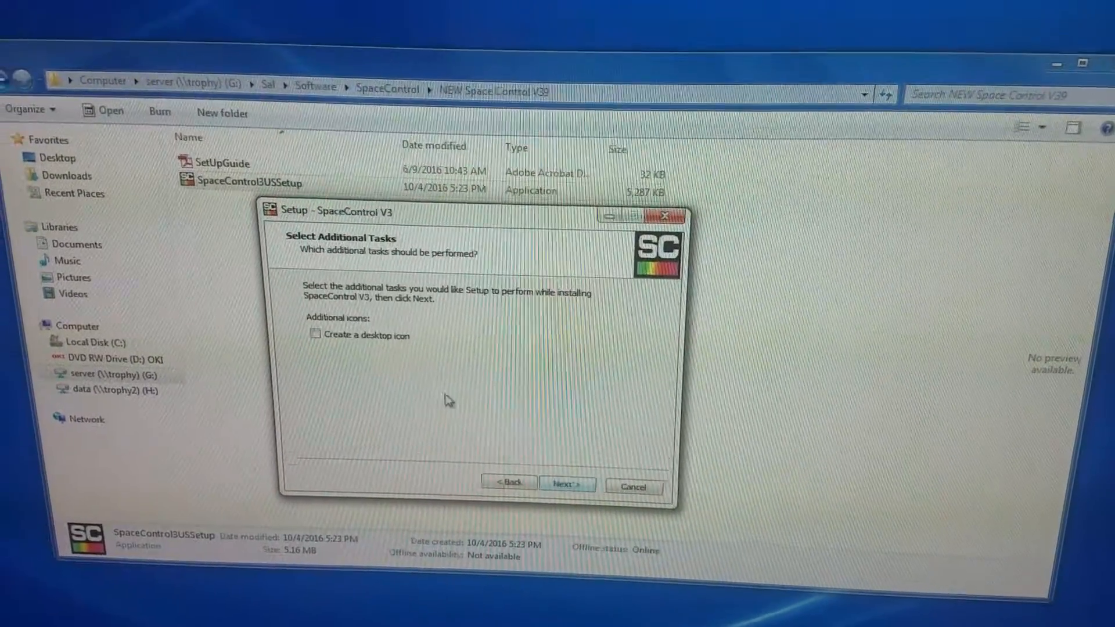
Step: Install SpaceControl V3 with a desktop icon and launch it when setup finishes
left_click(316, 335)
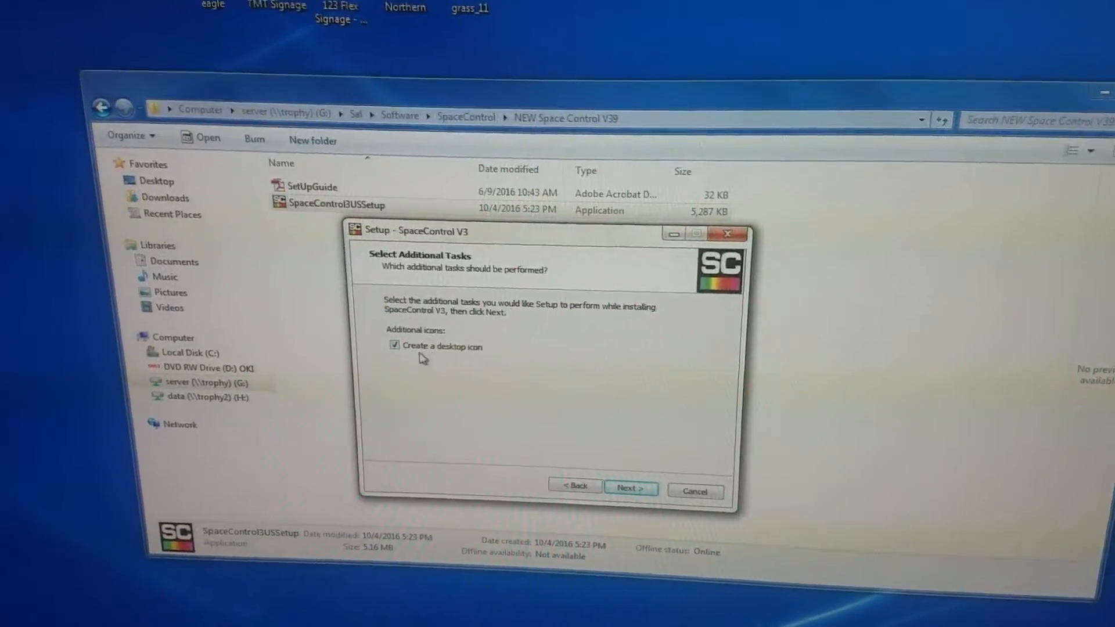
left_click(629, 489)
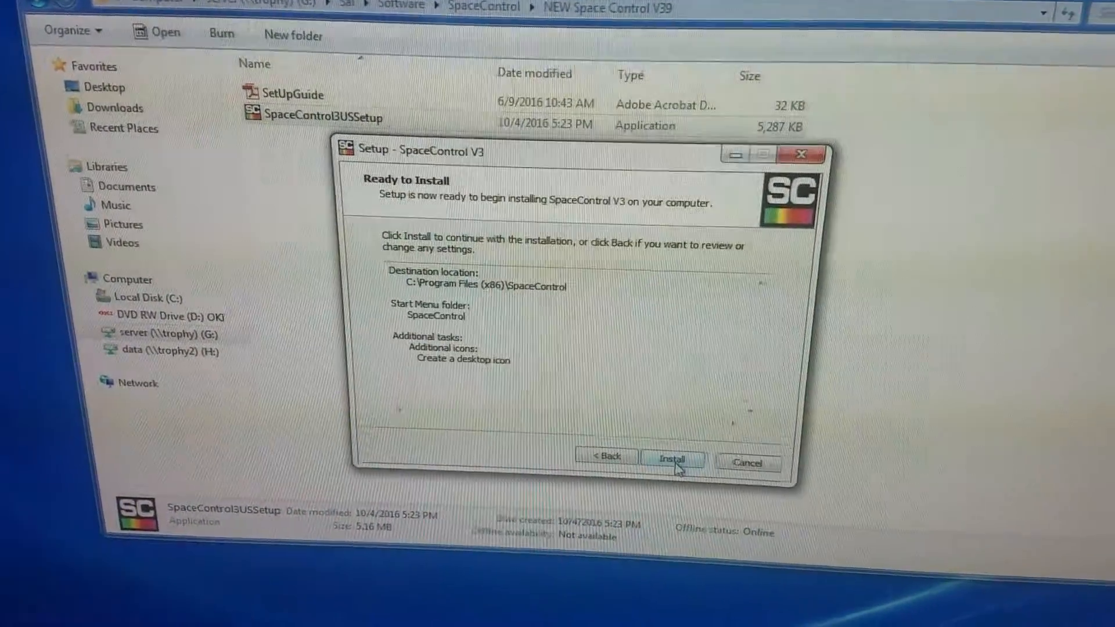
left_click(672, 462)
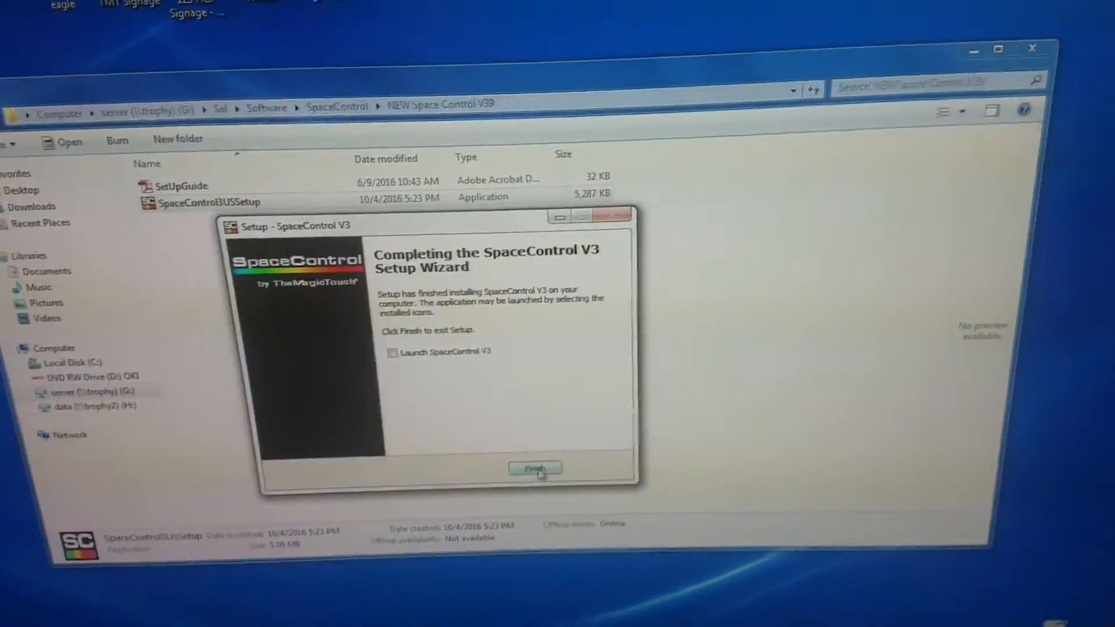
left_click(392, 350)
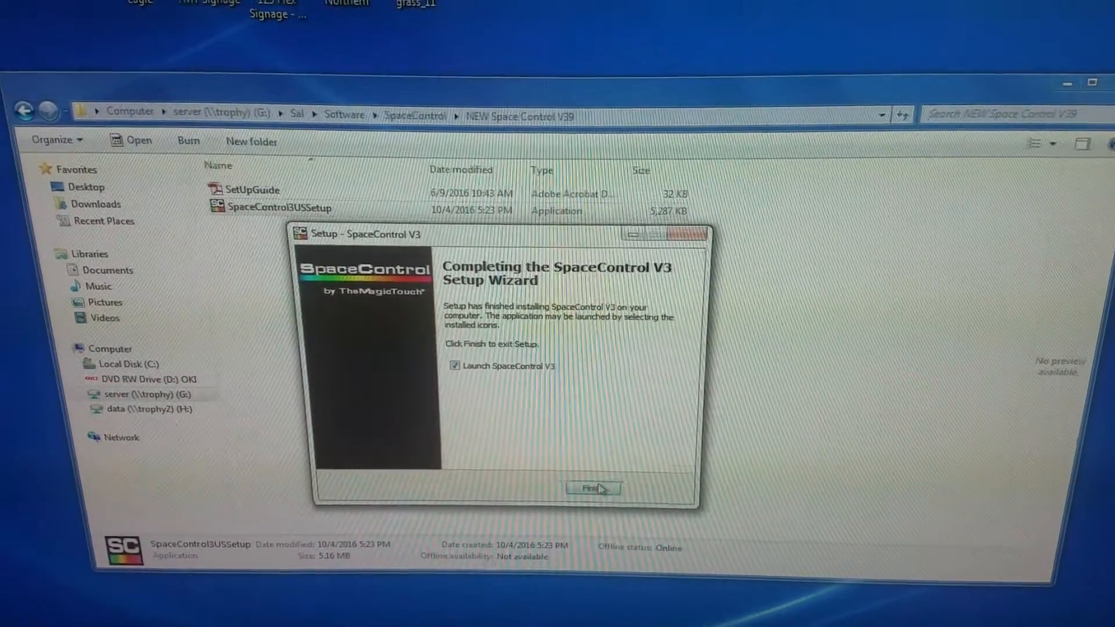
left_click(592, 489)
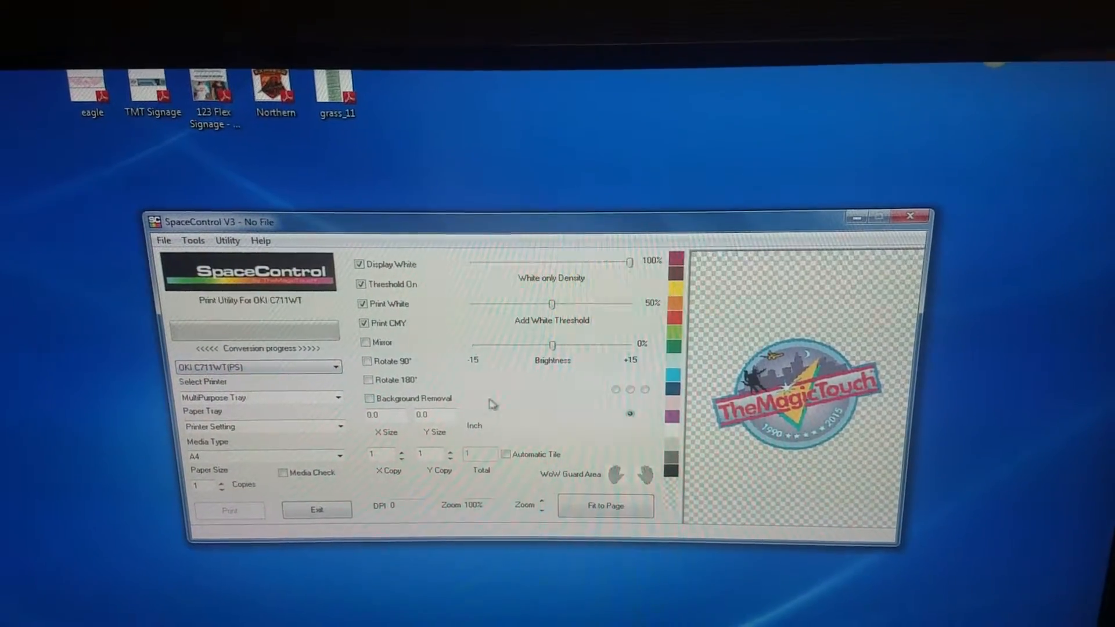
Step: Install the SpaceControl_AK24005371 license file from Sal > Software > Lab via Utility > License Install
left_click(227, 240)
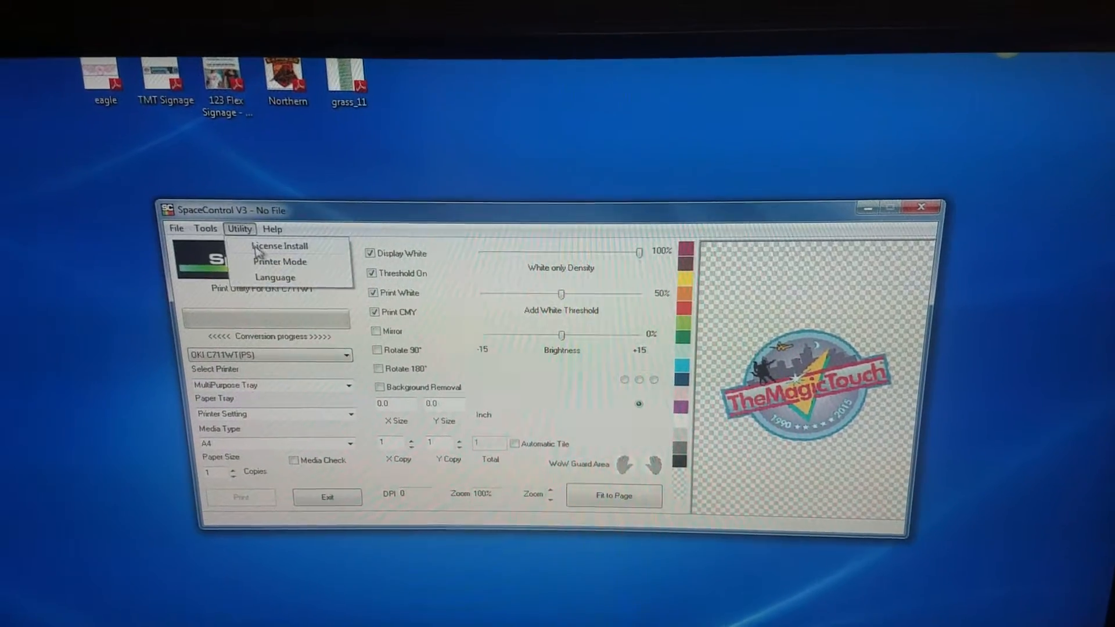
left_click(280, 247)
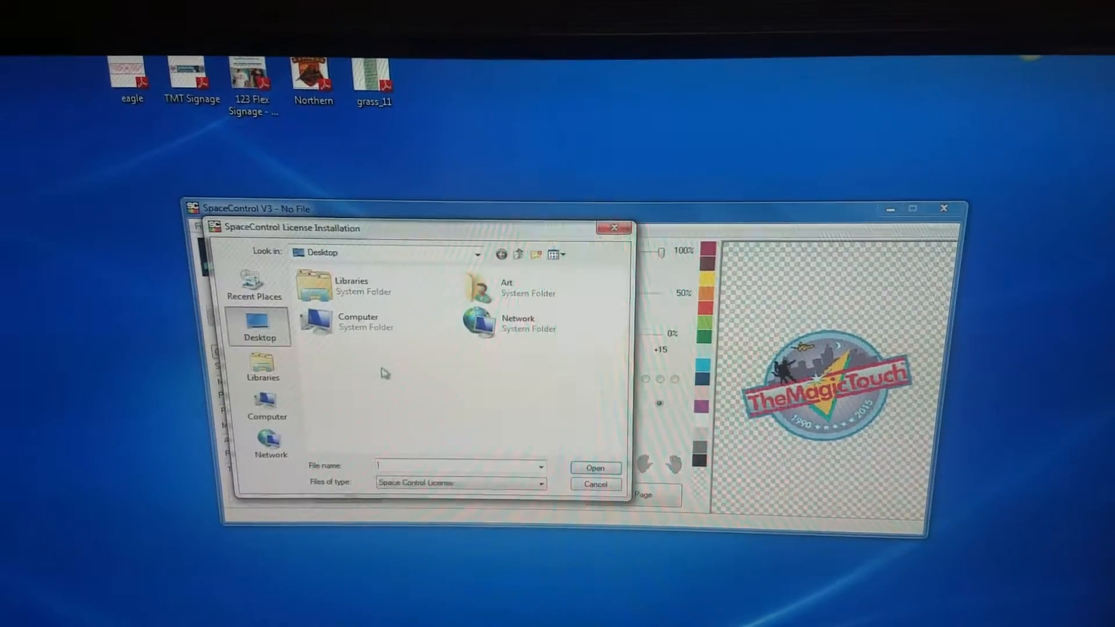
left_click(496, 252)
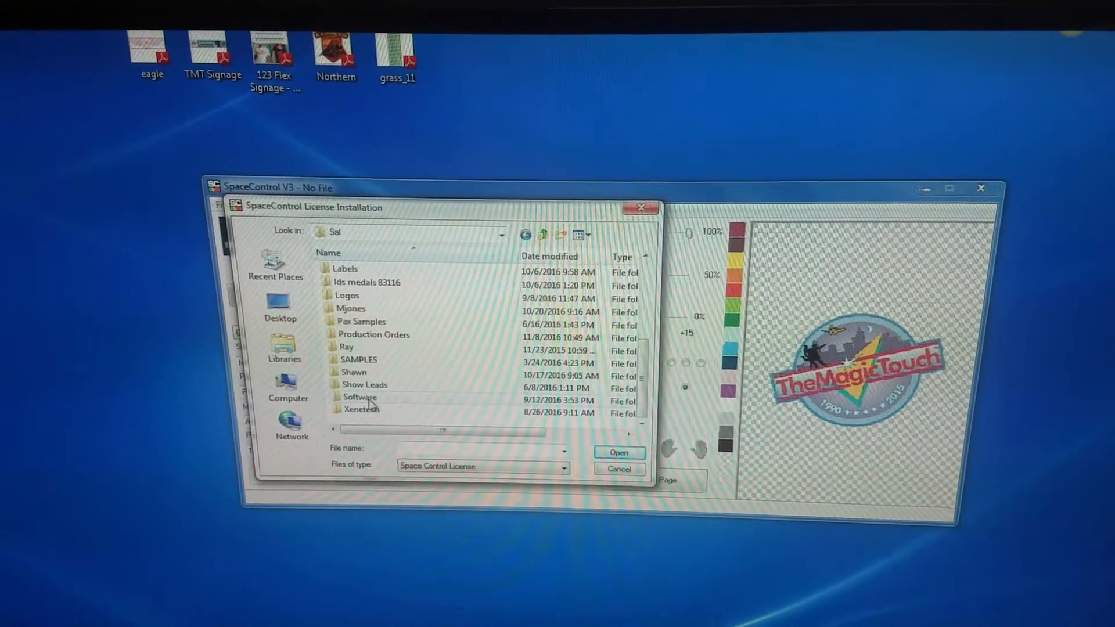
double_click(360, 398)
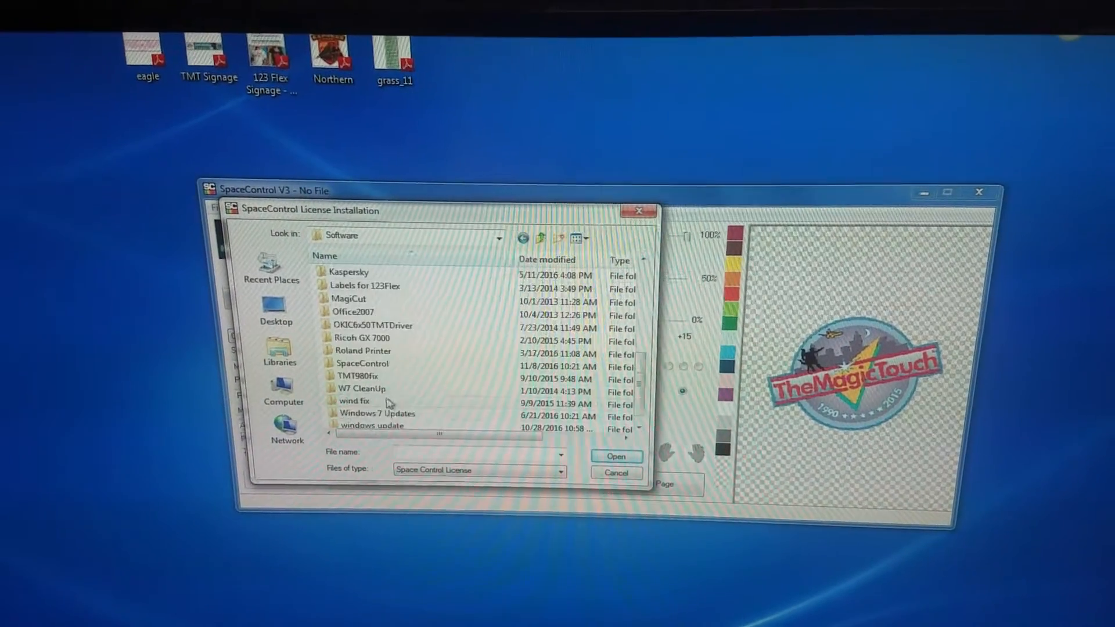
double_click(362, 364)
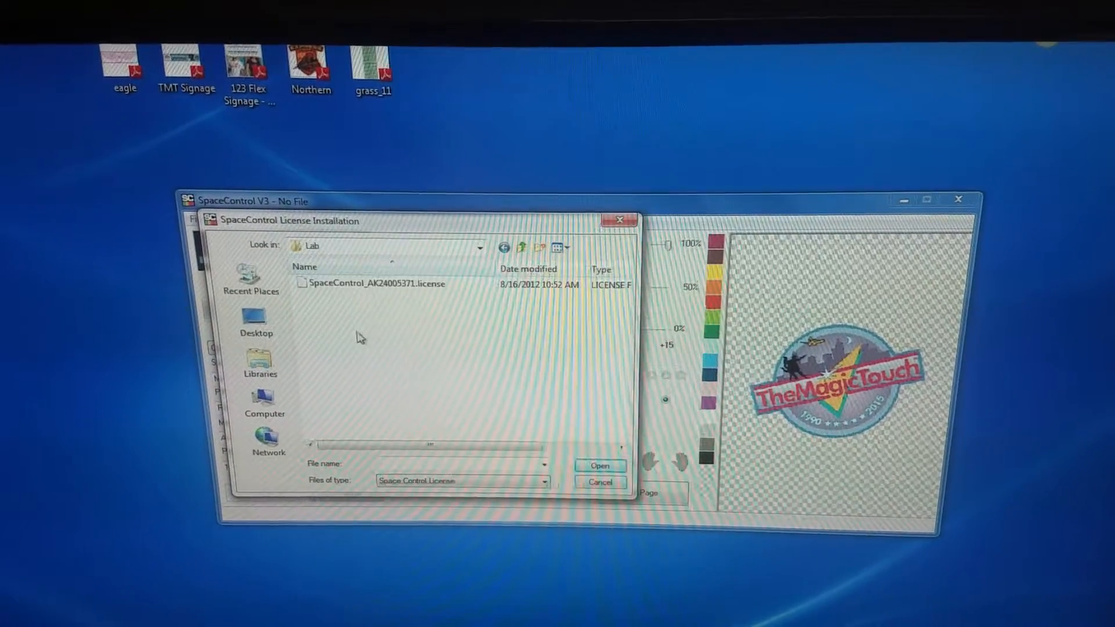
left_click(381, 286)
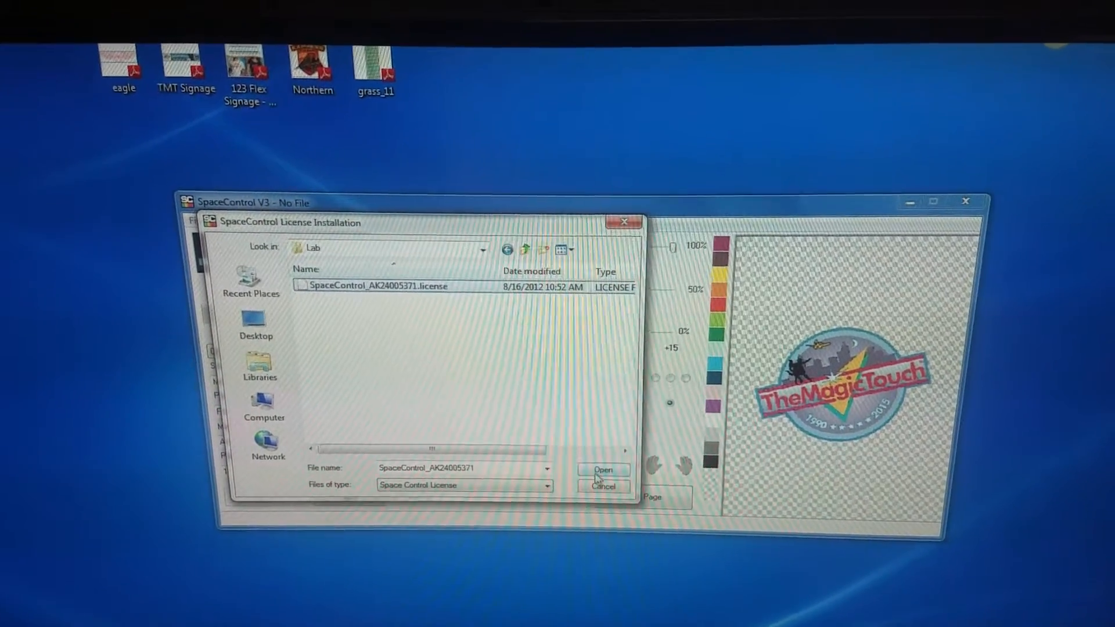
left_click(603, 469)
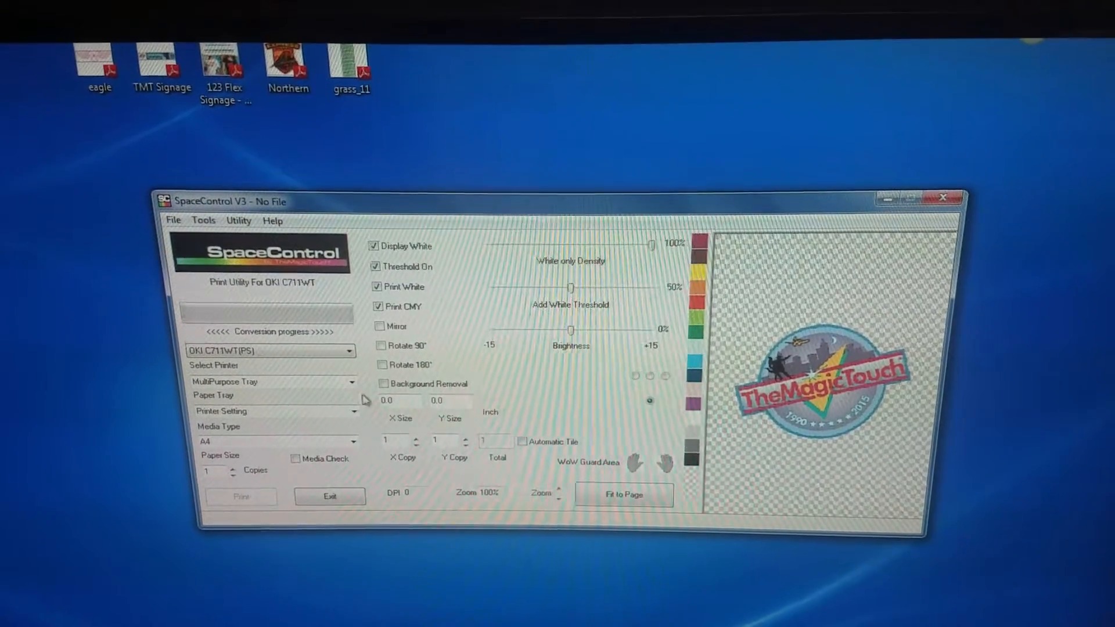
Step: Set Utility > Printer Mode to Driver Off so printing uses SpaceControl instead of the OKI driver
left_click(240, 221)
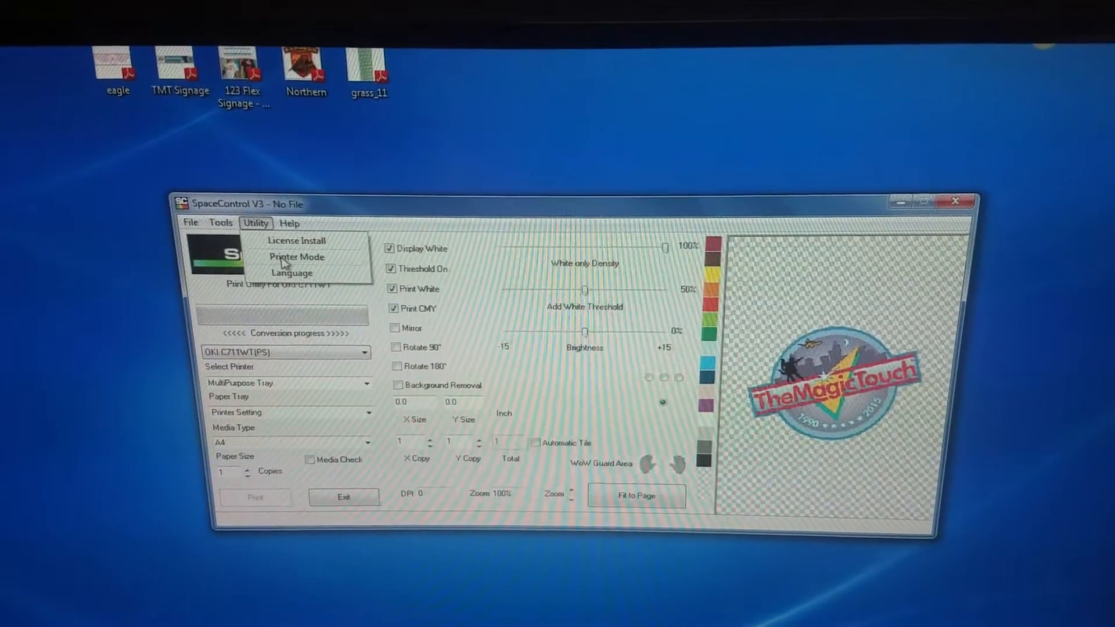
left_click(296, 257)
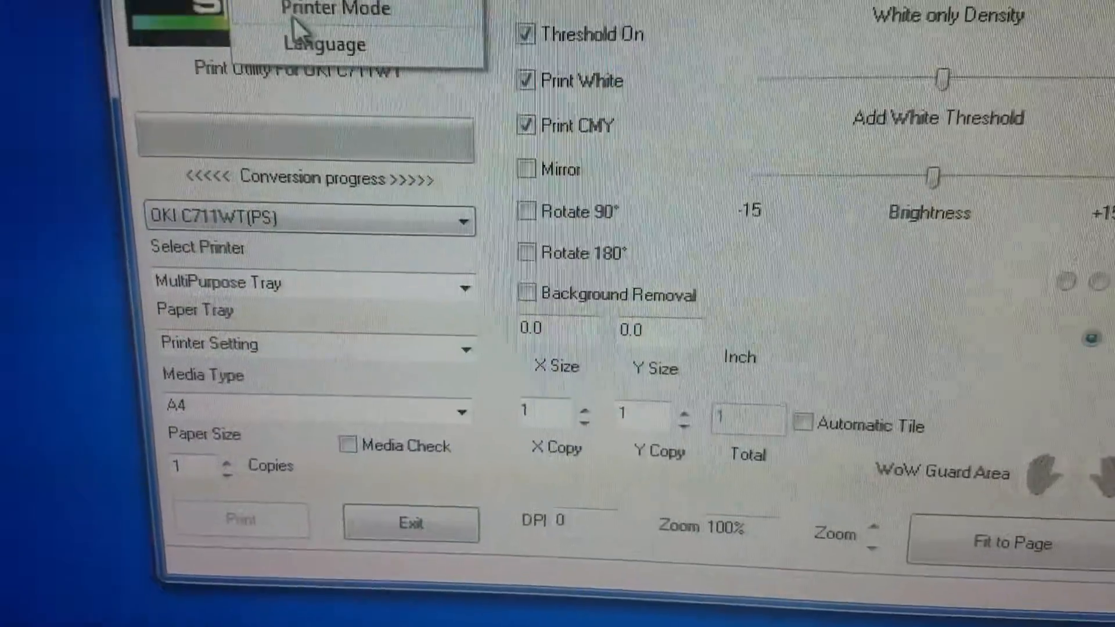
left_click(337, 8)
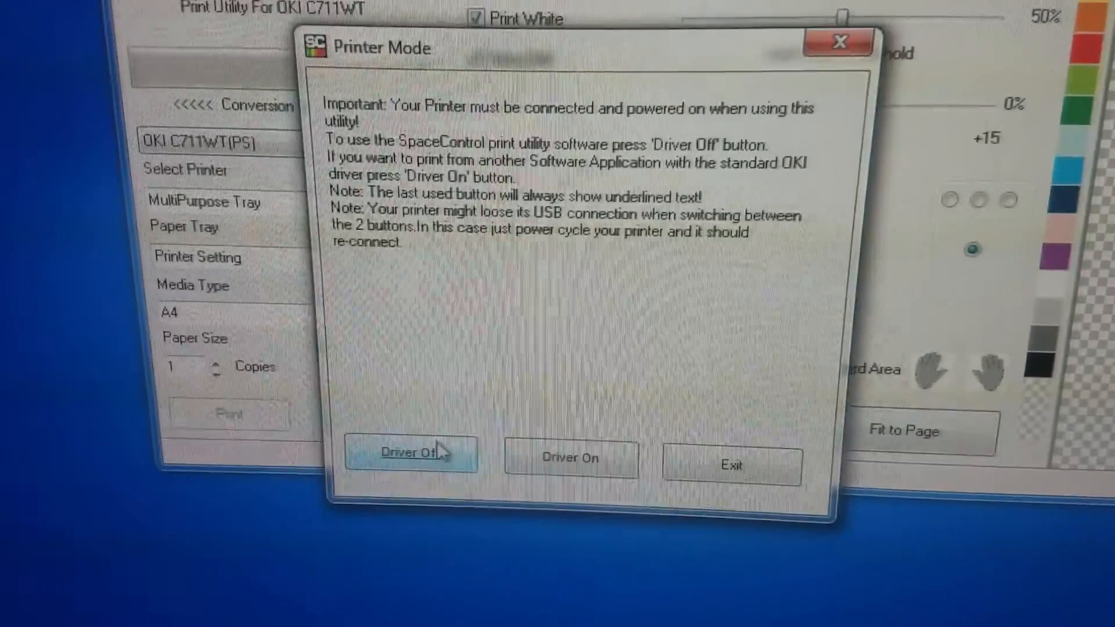
left_click(408, 453)
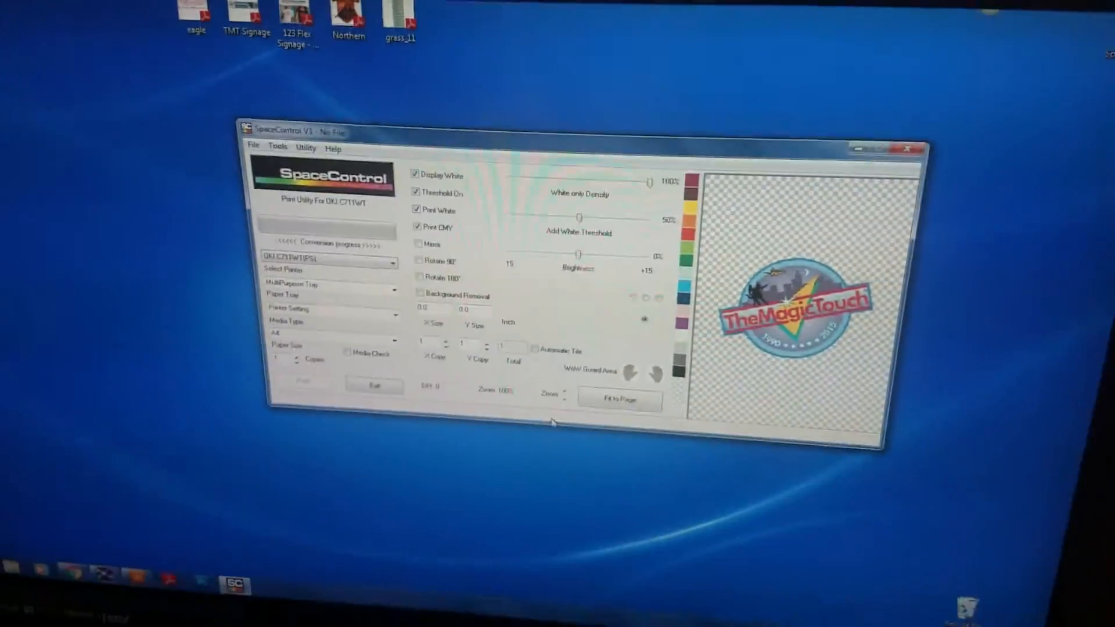